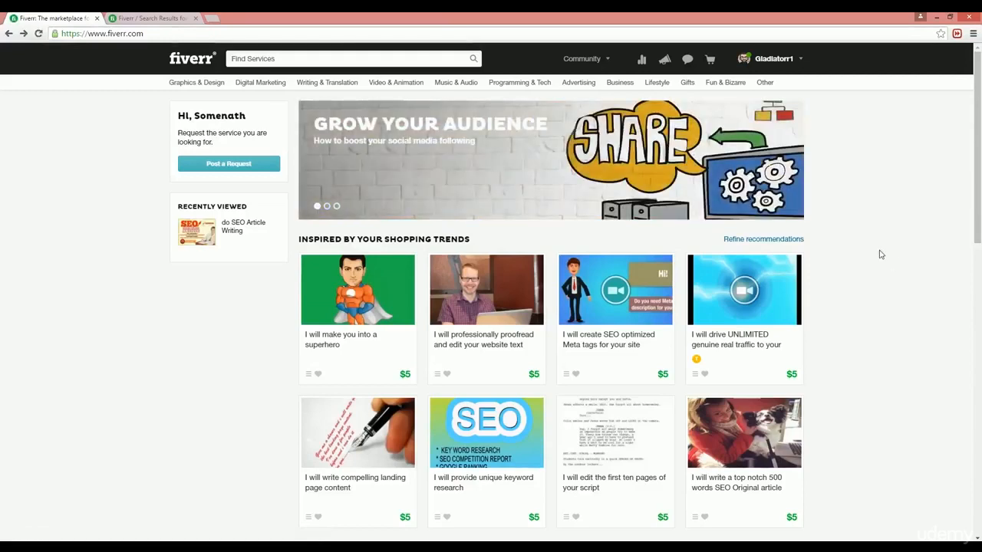
# Expand the Selling section of the account menu to reveal Manage Sales, My Gigs and Create a Gig
pyautogui.click(773, 58)
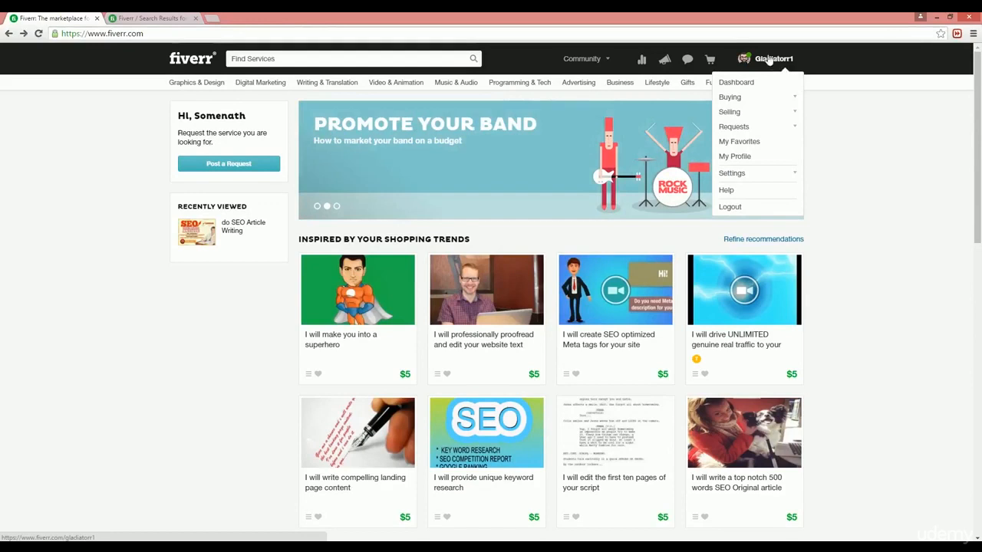
pyautogui.moveTo(784, 68)
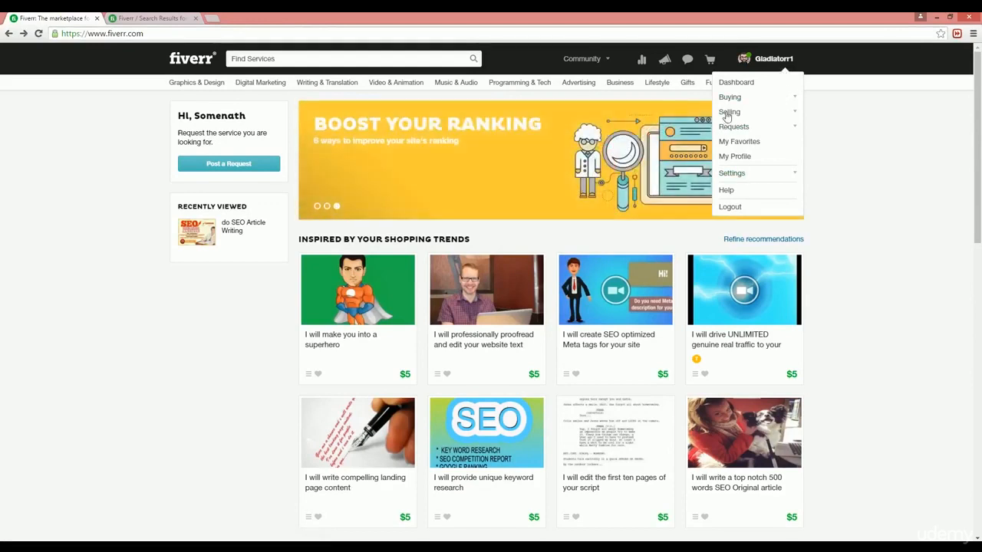
pyautogui.moveTo(738, 115)
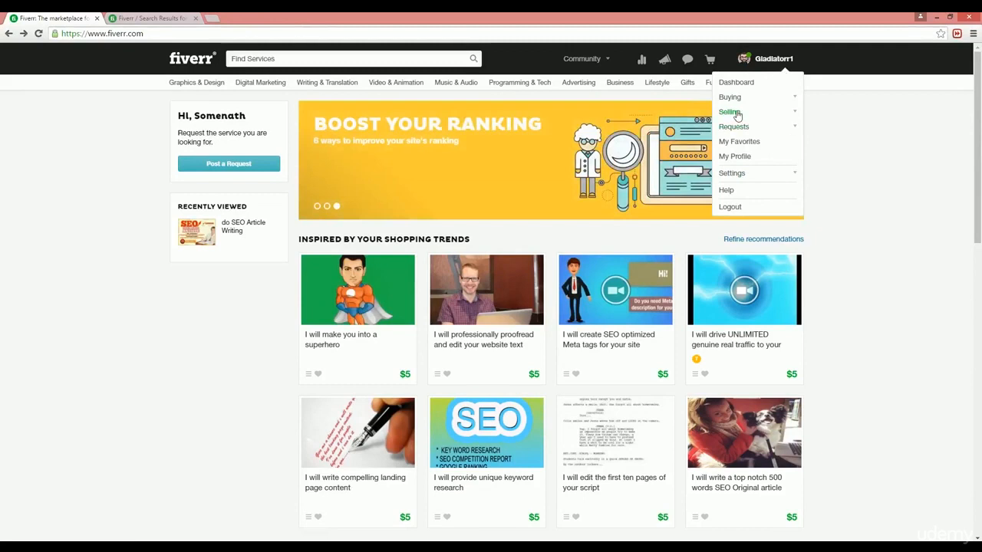
pyautogui.moveTo(737, 115)
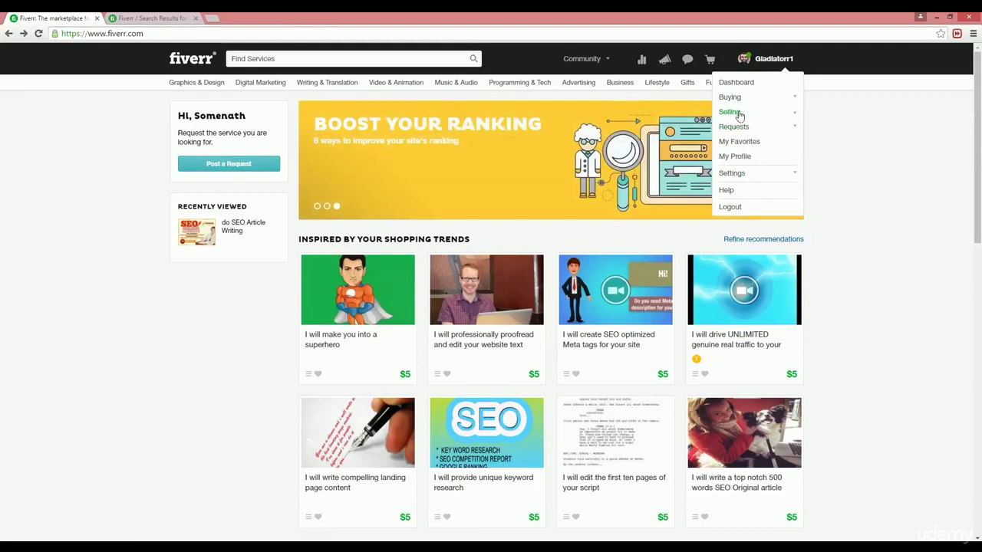
pyautogui.click(729, 111)
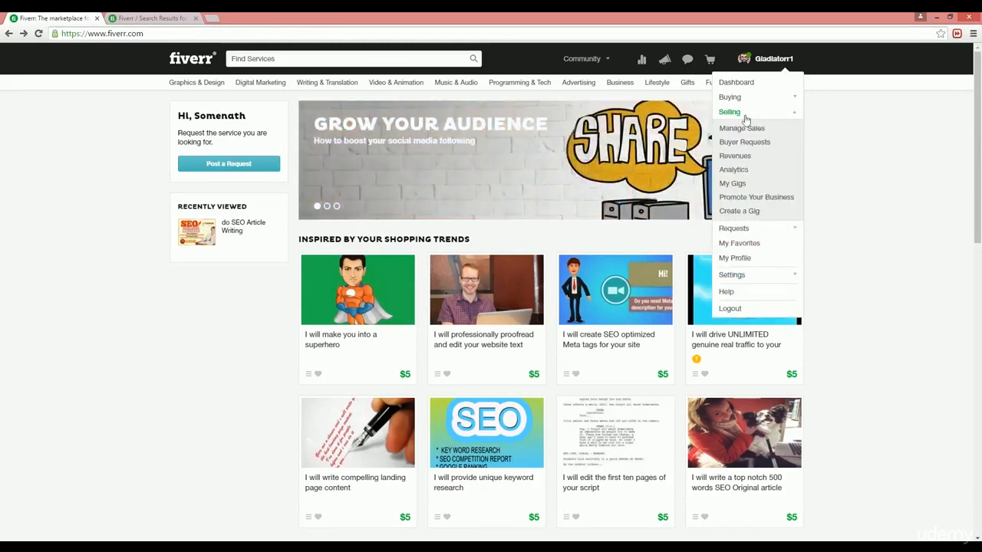
pyautogui.moveTo(733, 197)
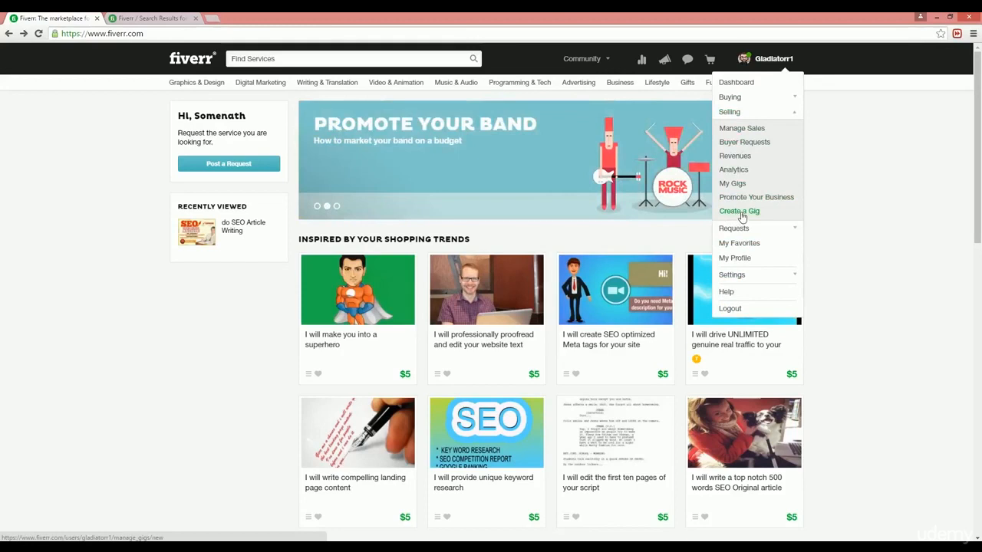
# Start Create a Gig, landing on the Overview step with empty title, category, description and tags
pyautogui.click(738, 211)
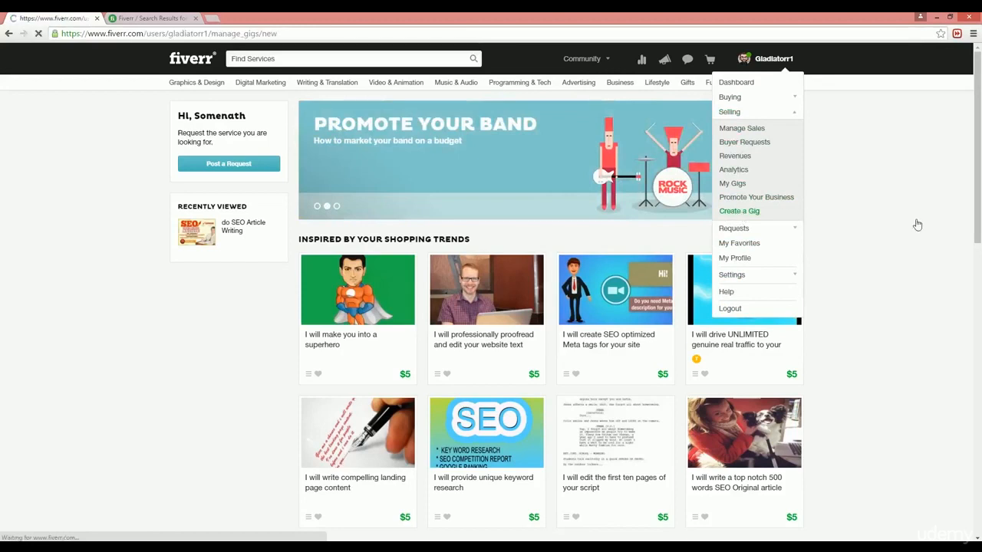
pyautogui.click(739, 211)
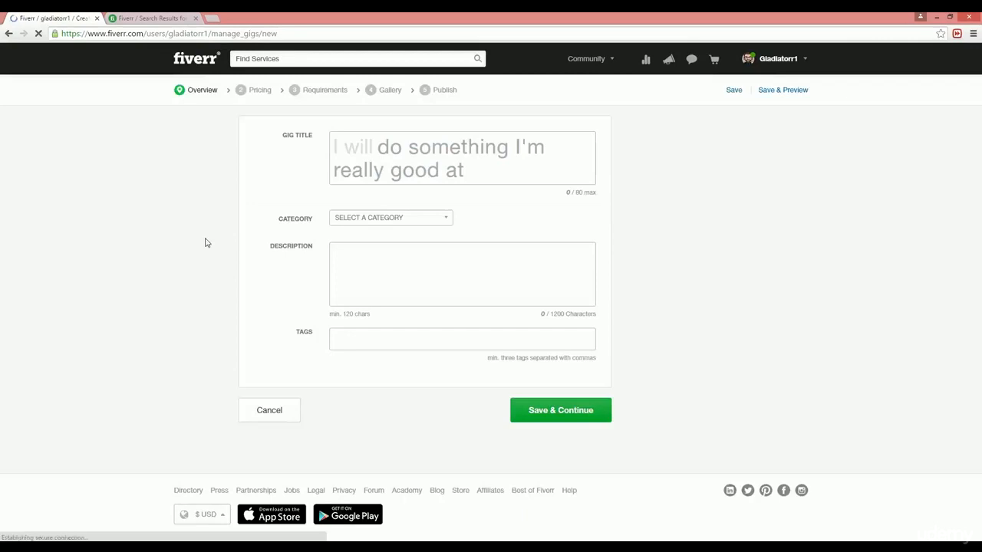
pyautogui.click(462, 157)
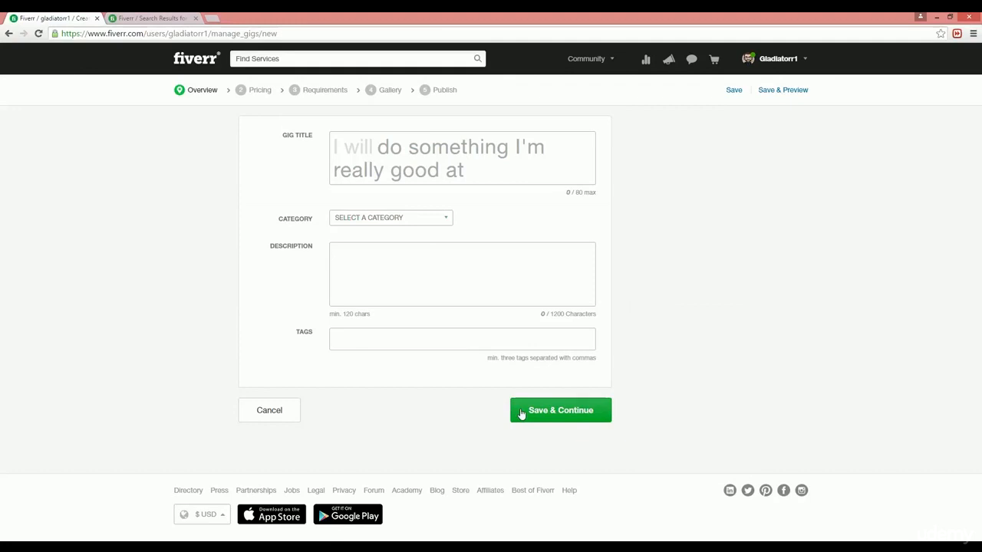
pyautogui.moveTo(342, 229)
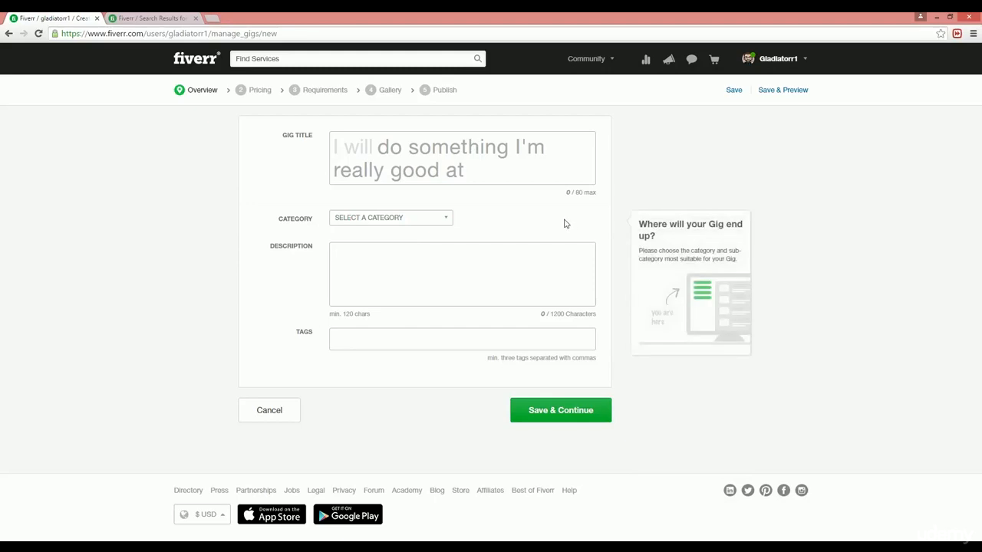
pyautogui.moveTo(528, 216)
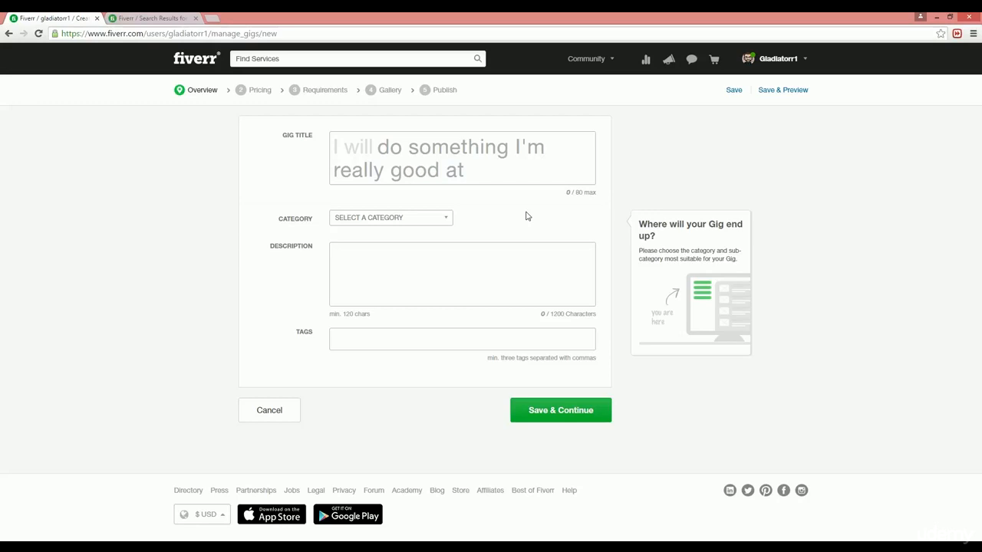
# Switch to the "article writing" search results tab listing competitor gigs
pyautogui.click(154, 17)
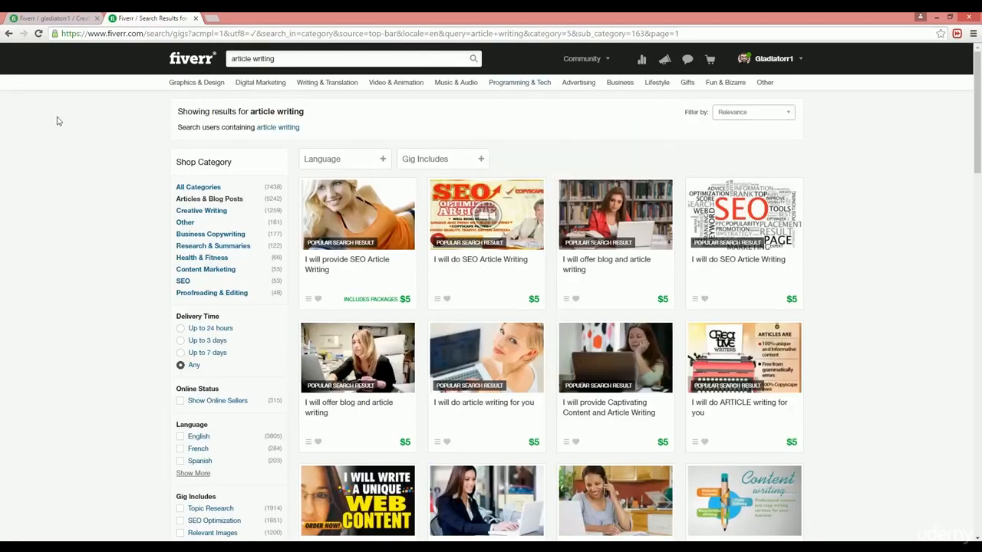
pyautogui.moveTo(118, 110)
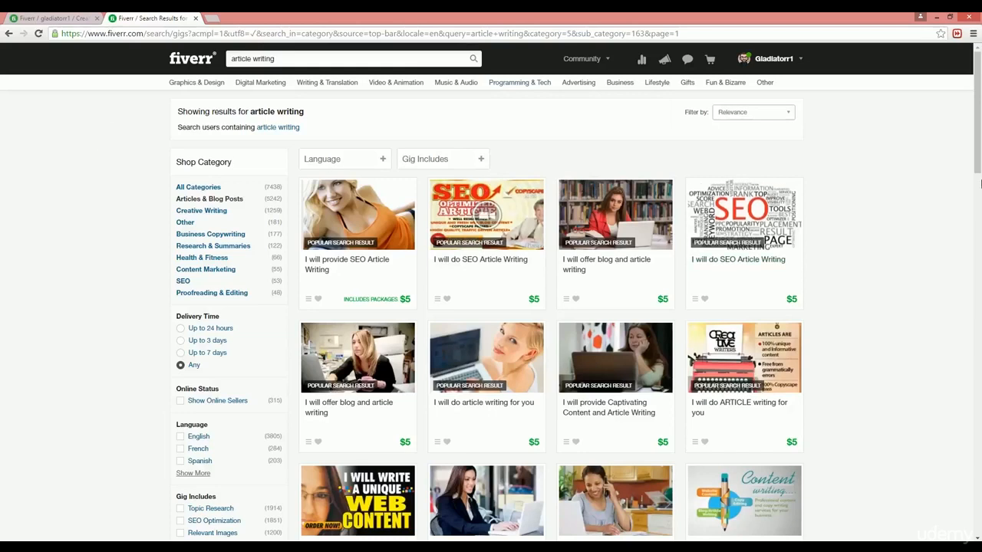
pyautogui.moveTo(978, 351)
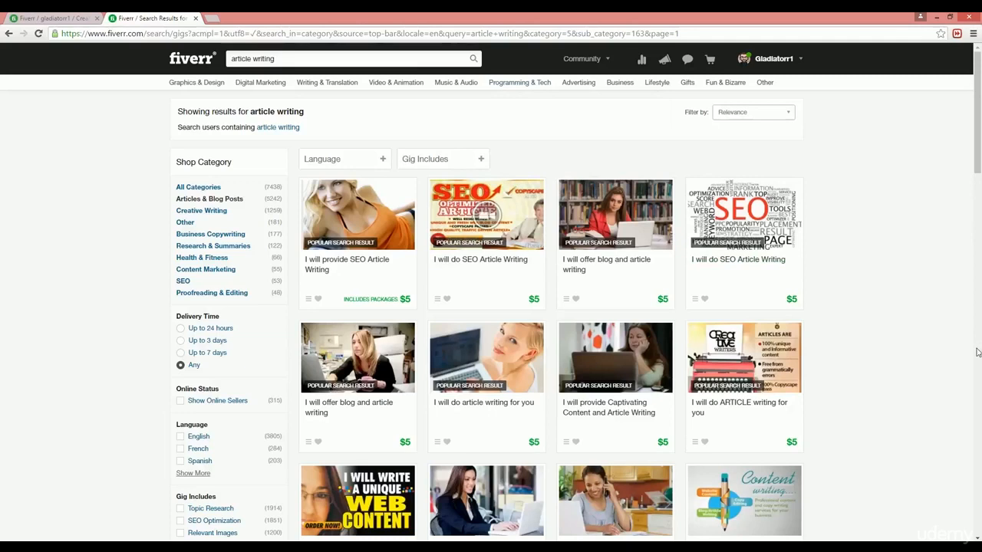
pyautogui.moveTo(974, 351)
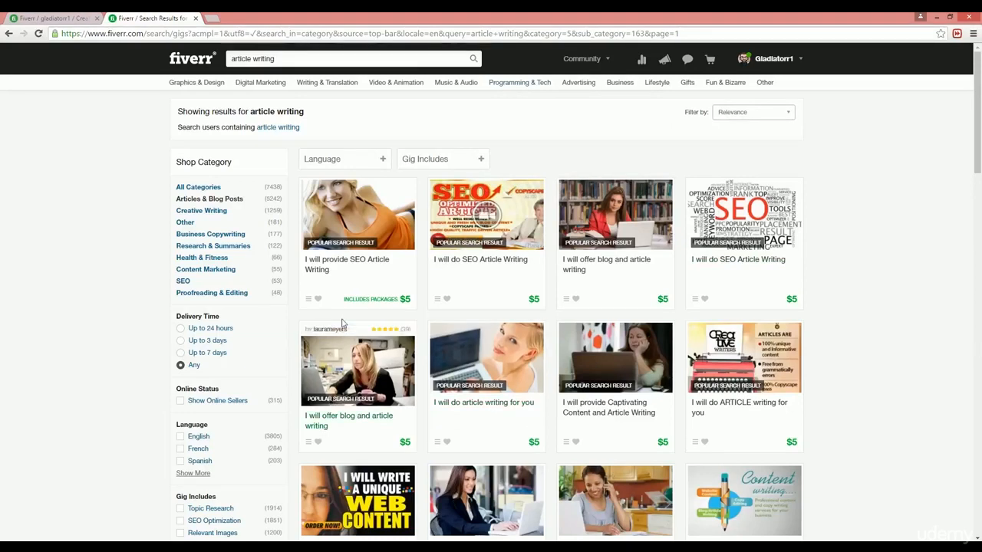
pyautogui.moveTo(357, 222)
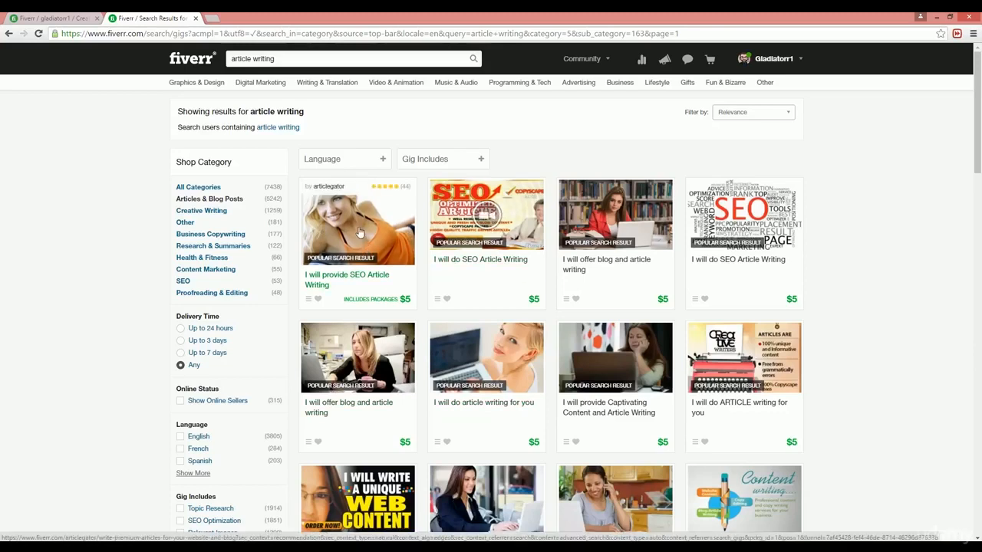
pyautogui.moveTo(486, 219)
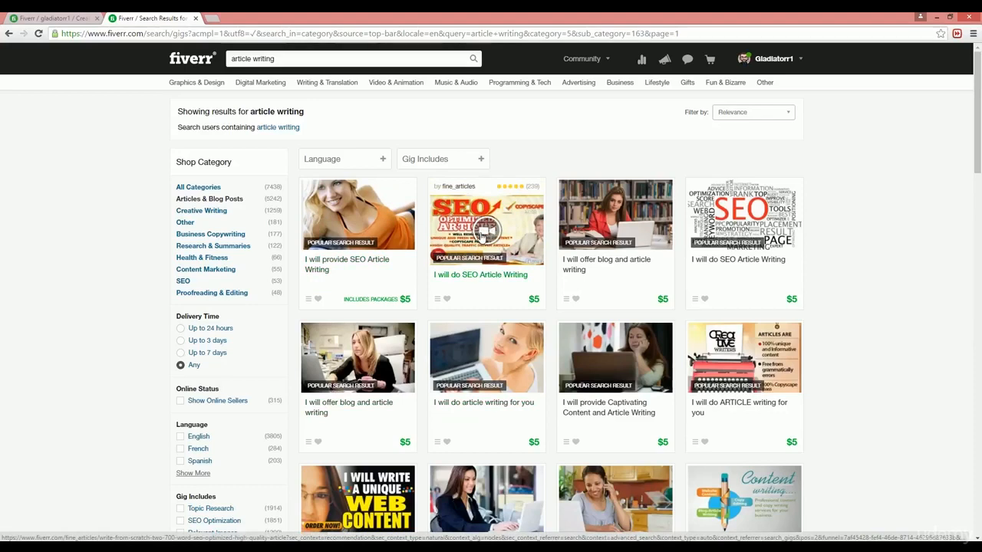
pyautogui.moveTo(354, 230)
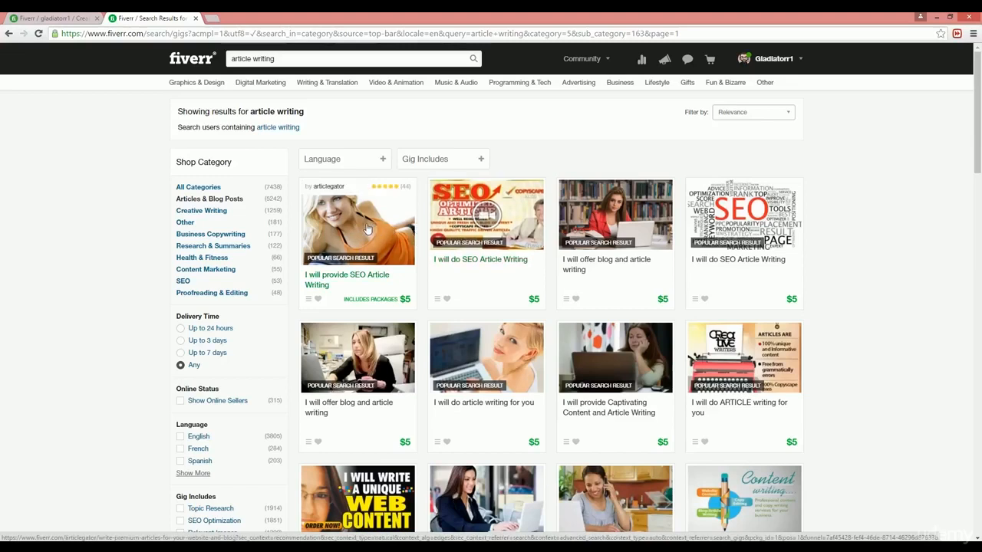
pyautogui.moveTo(355, 113)
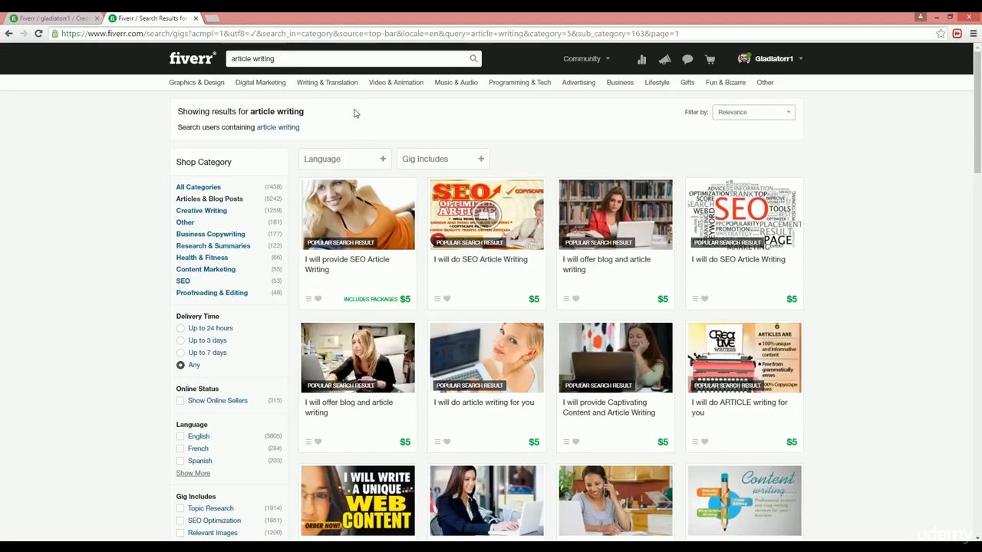
pyautogui.moveTo(945, 267)
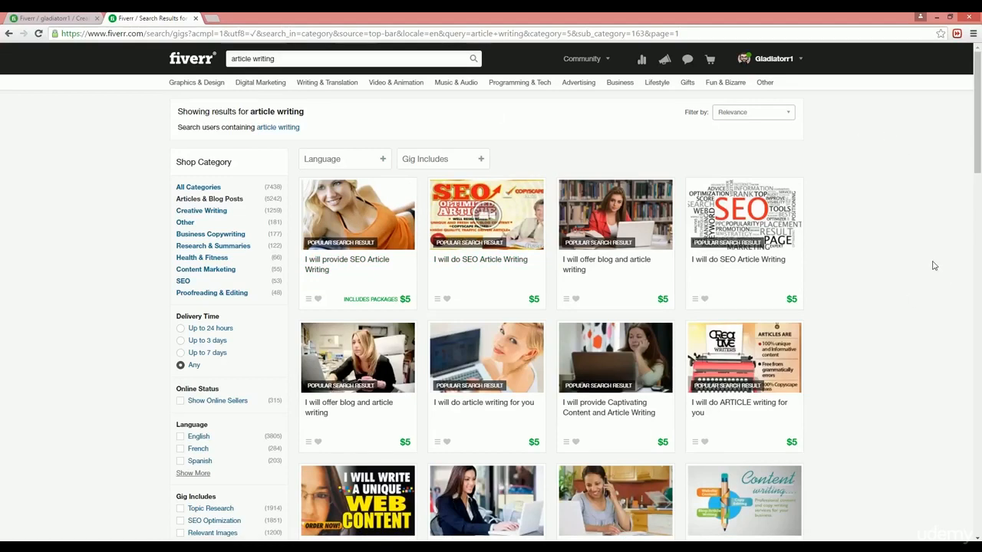
pyautogui.moveTo(359, 222)
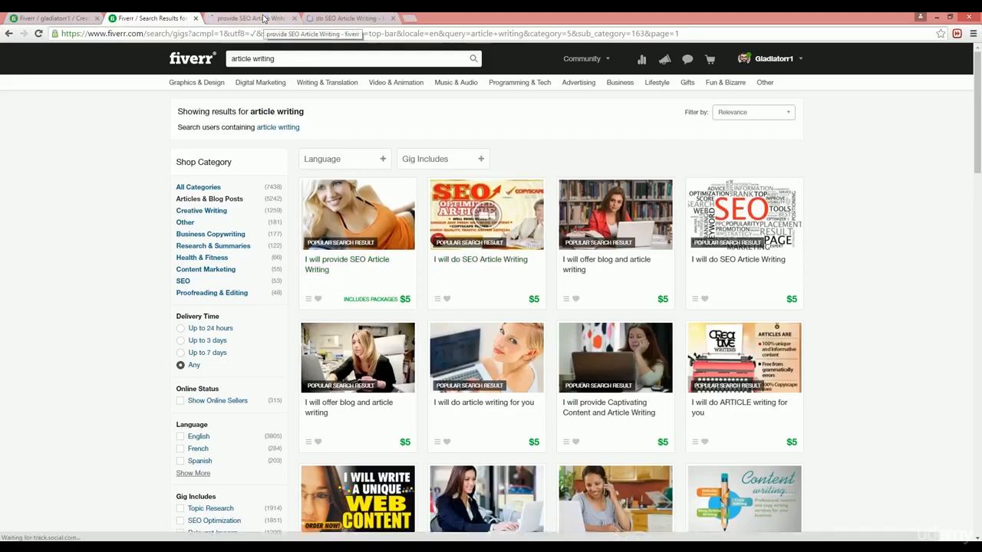
pyautogui.click(253, 10)
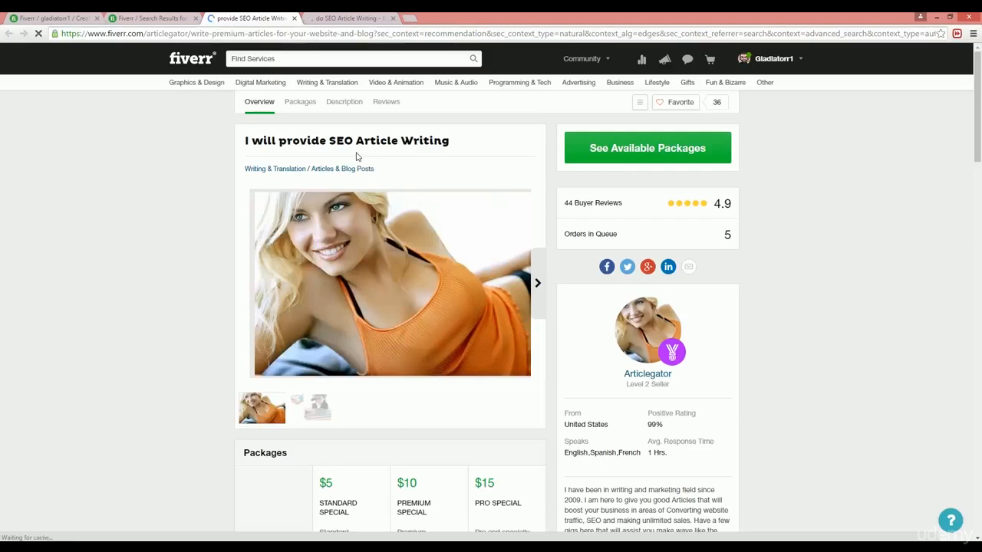
pyautogui.moveTo(366, 158)
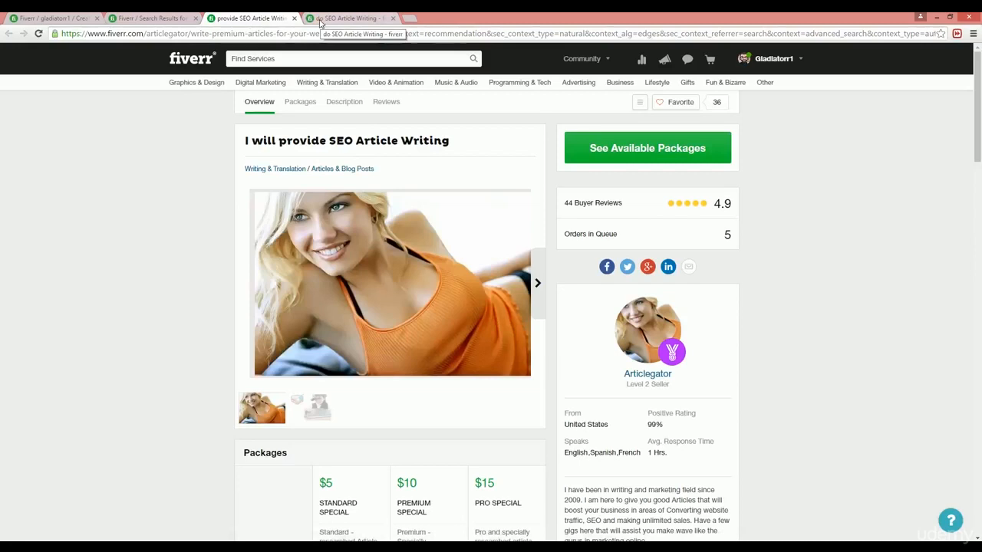
pyautogui.moveTo(139, 204)
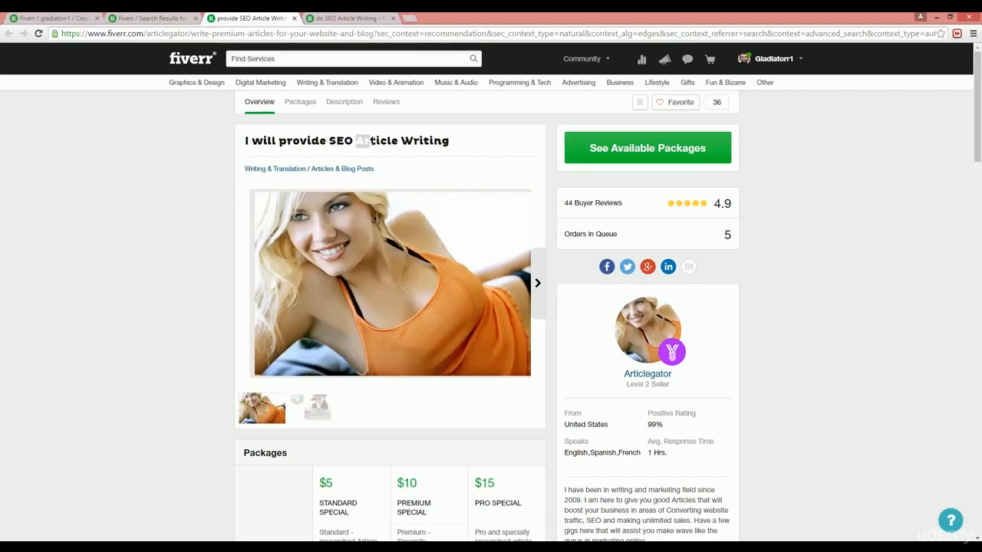
pyautogui.doubleClick(399, 141)
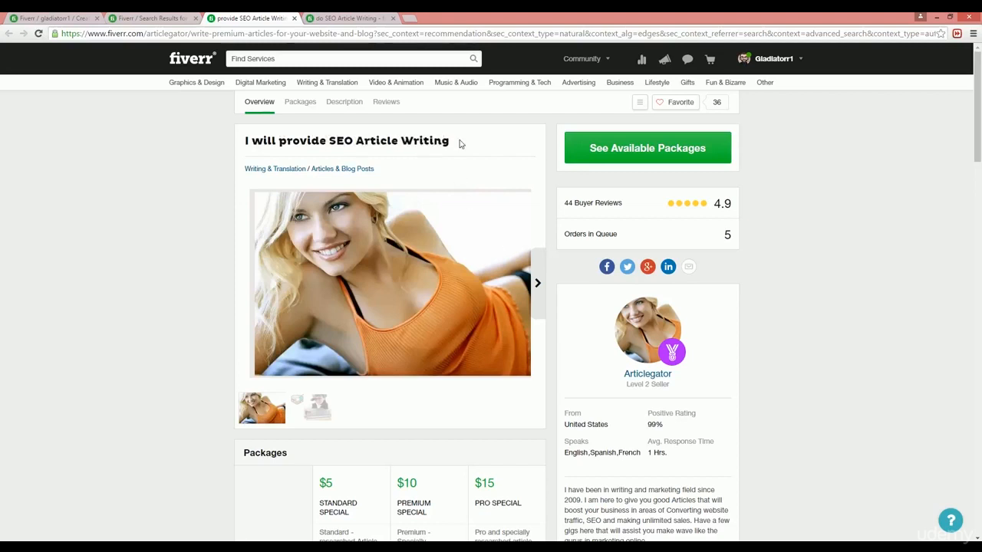
# Scroll the competitor gig page down through Packages and About This Gig toward Other Gigs
pyautogui.scroll(-3)
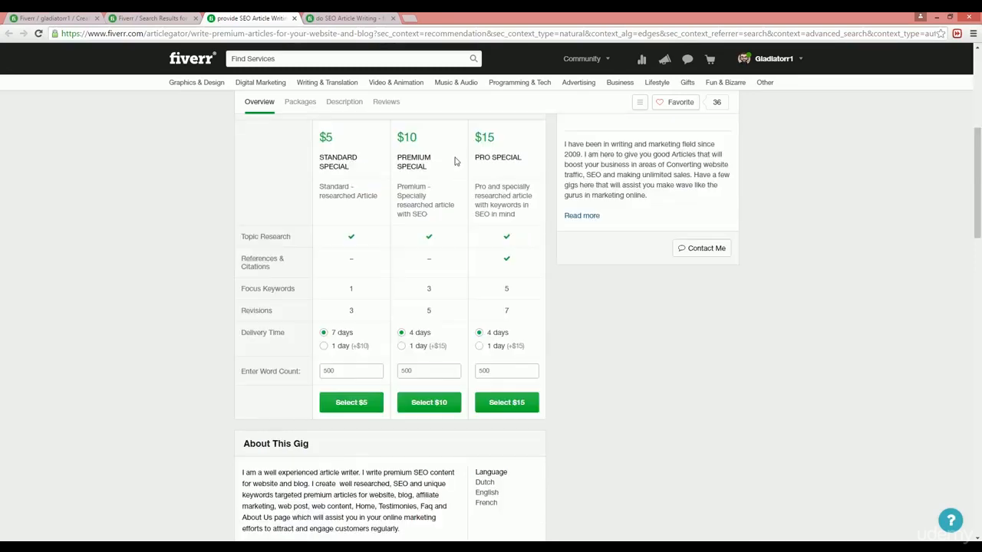
pyautogui.scroll(-3)
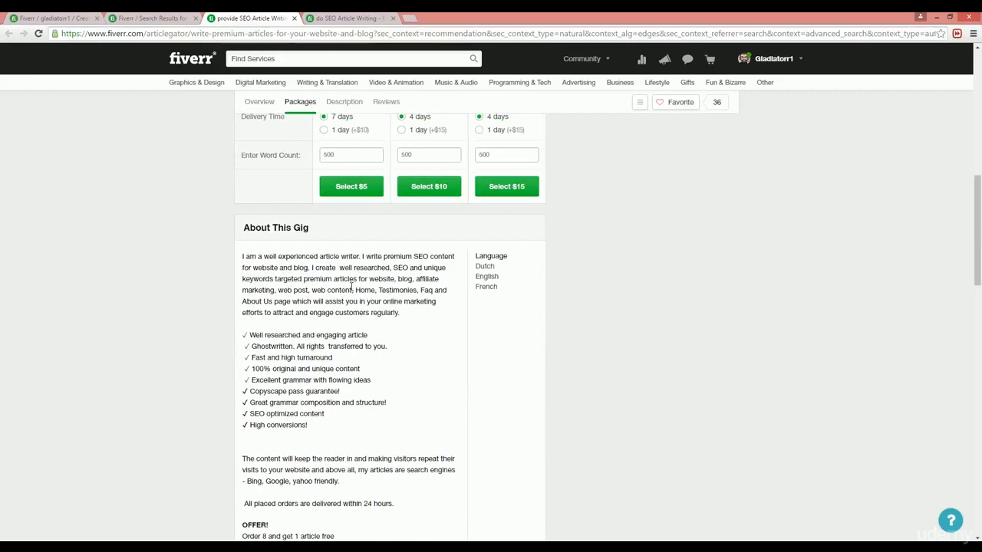
pyautogui.moveTo(332, 318)
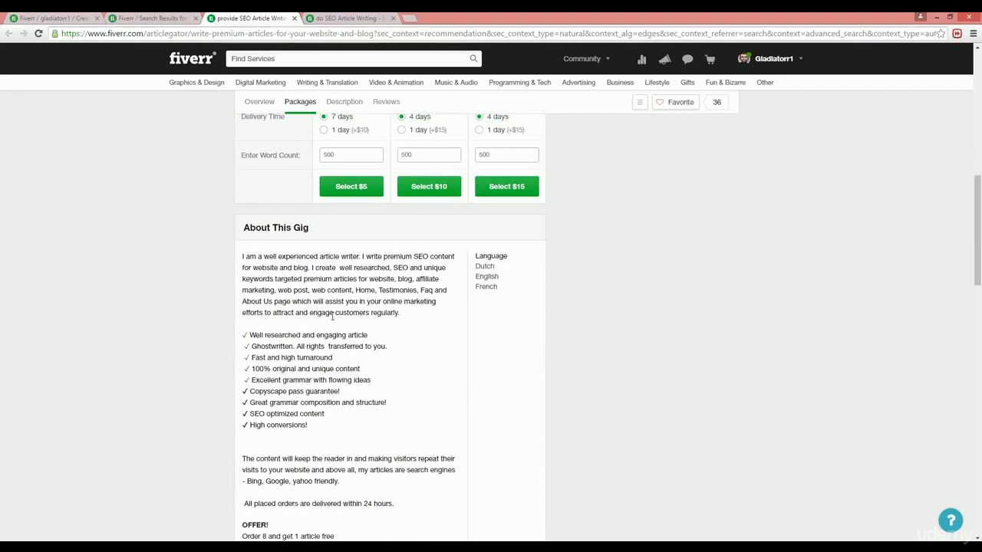
pyautogui.moveTo(377, 325)
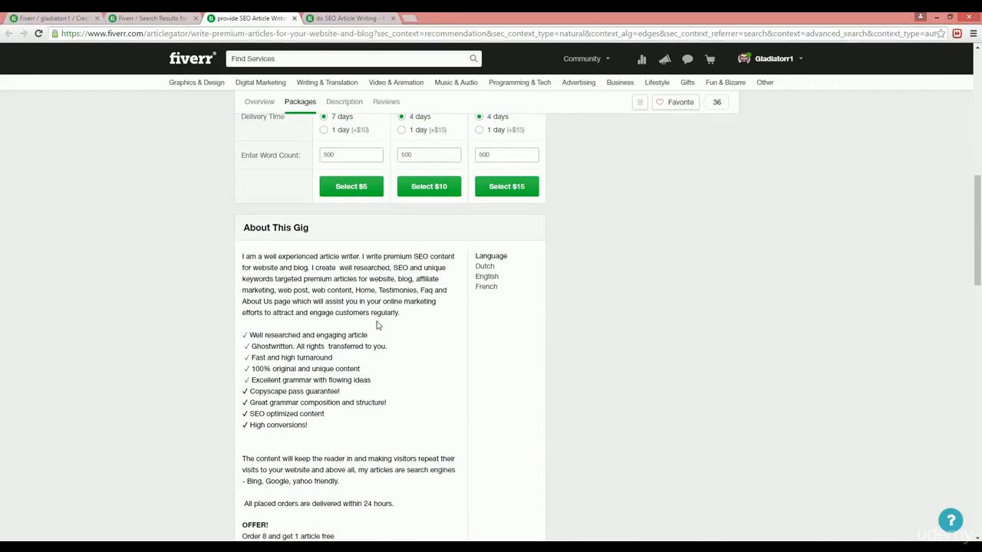
pyautogui.moveTo(312, 282)
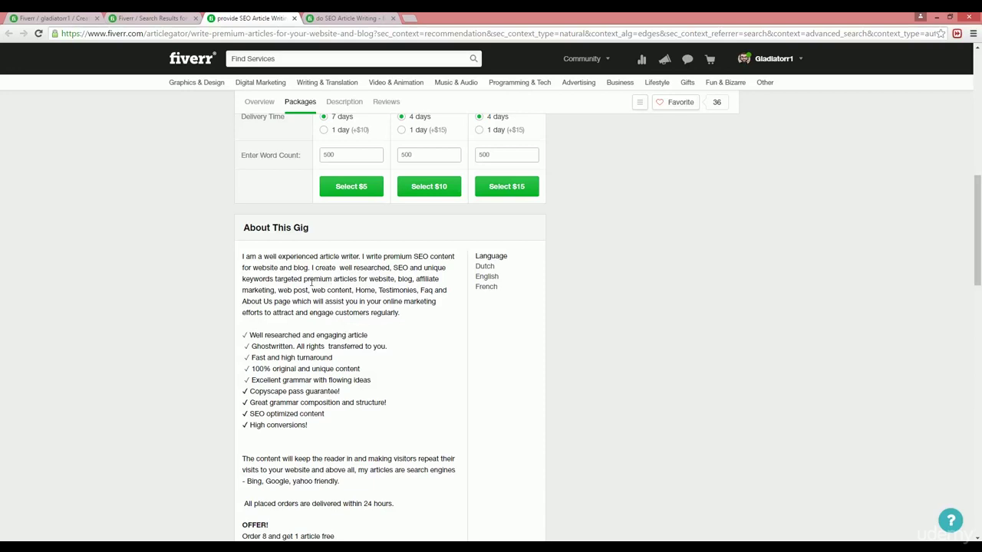
pyautogui.moveTo(422, 290)
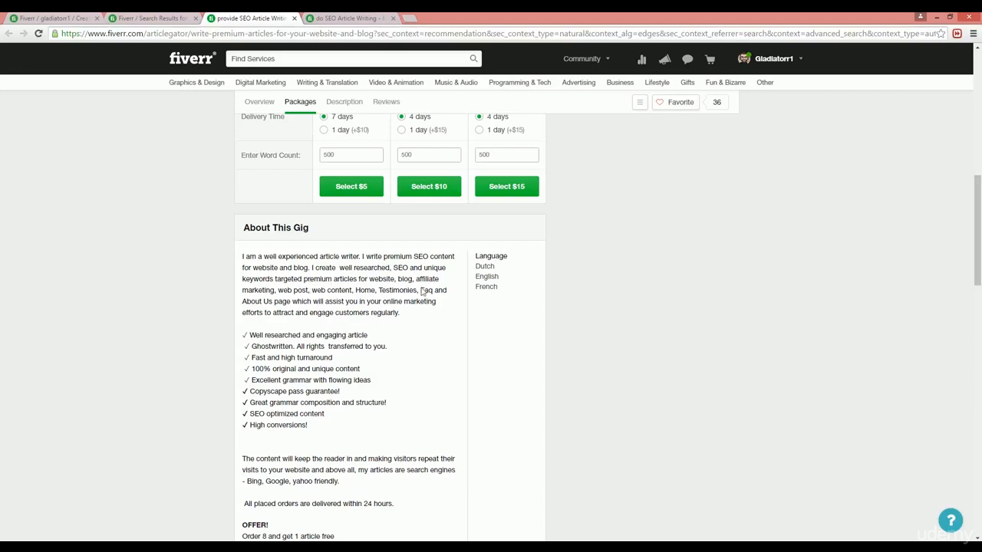
pyautogui.moveTo(286, 330)
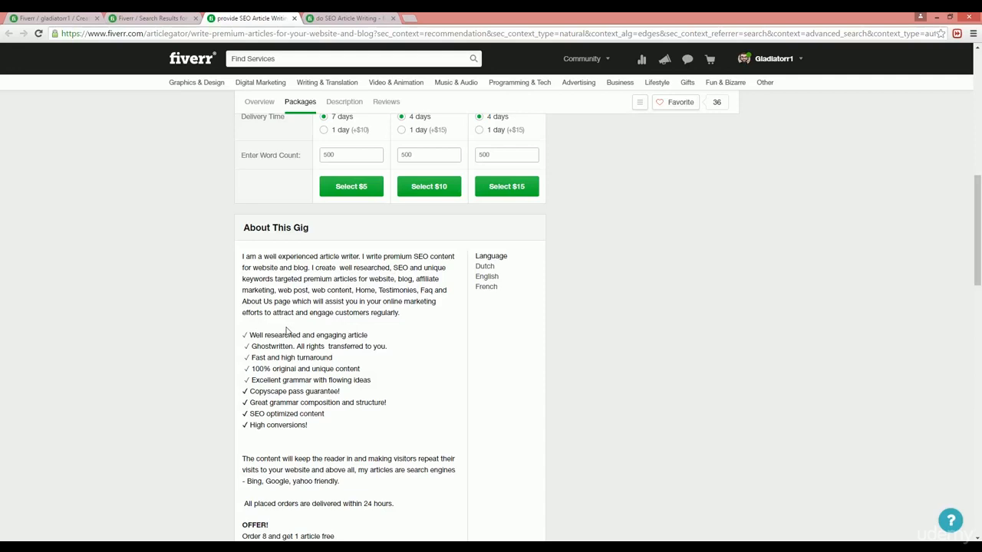
pyautogui.moveTo(726, 345)
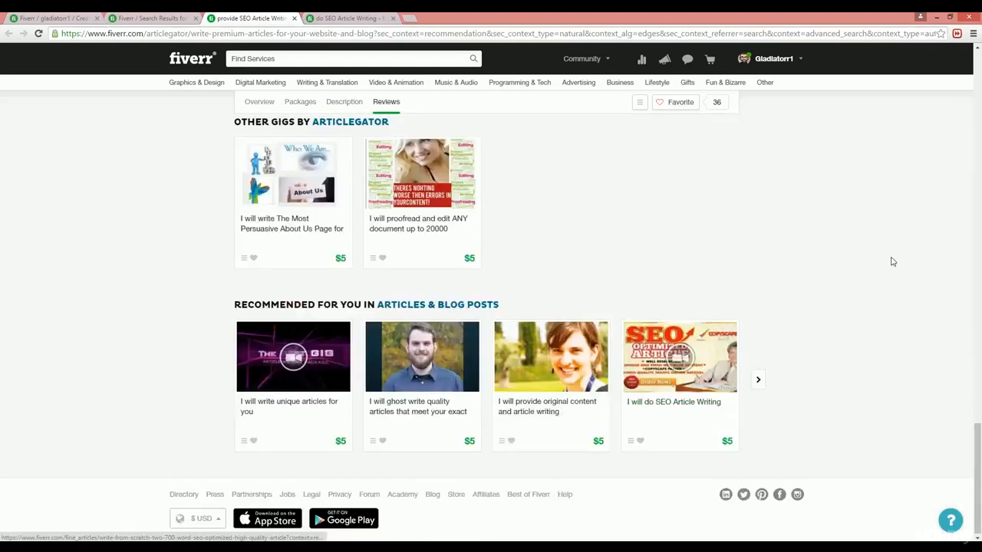
# Scroll up to the competitor gig's search tags below the buyer reviews
pyautogui.scroll(3)
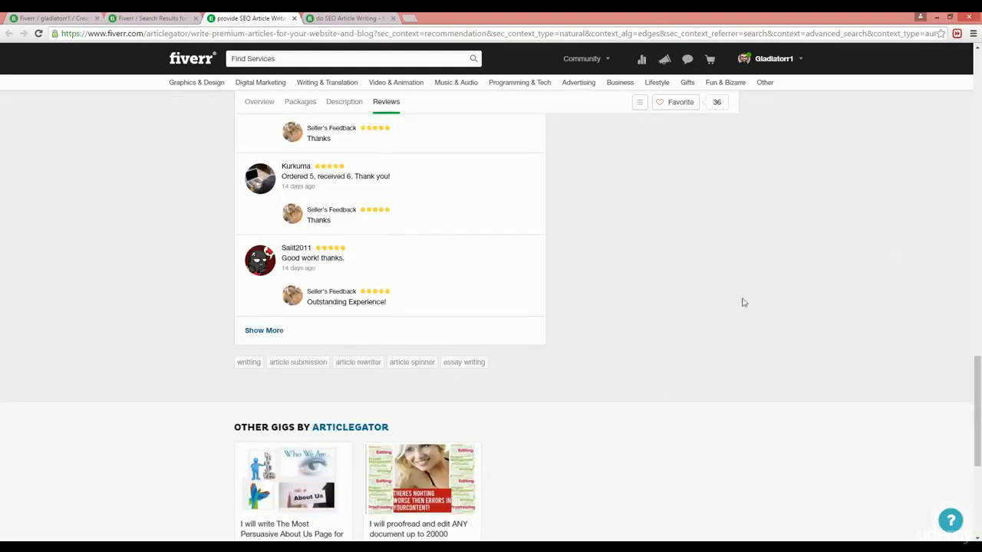
pyautogui.moveTo(284, 367)
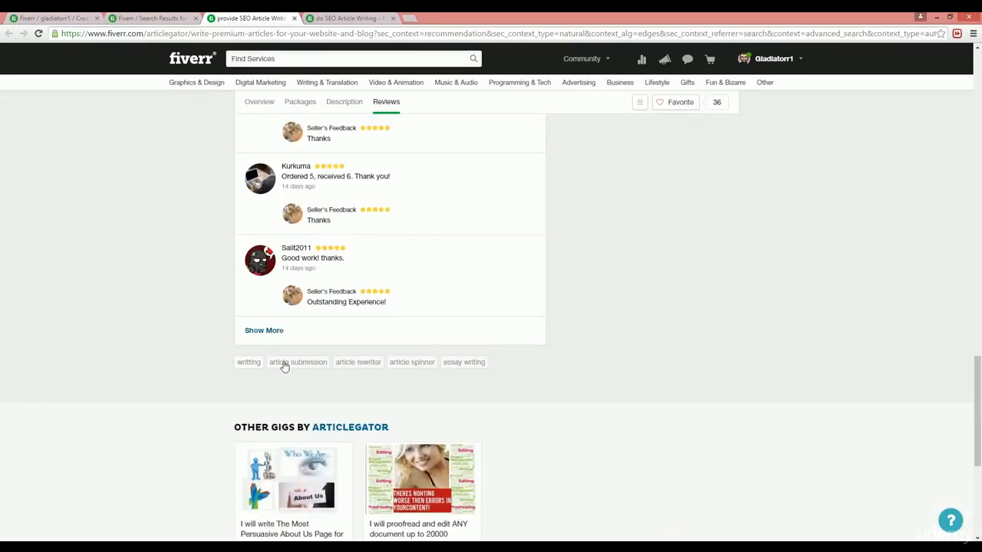
pyautogui.moveTo(707, 251)
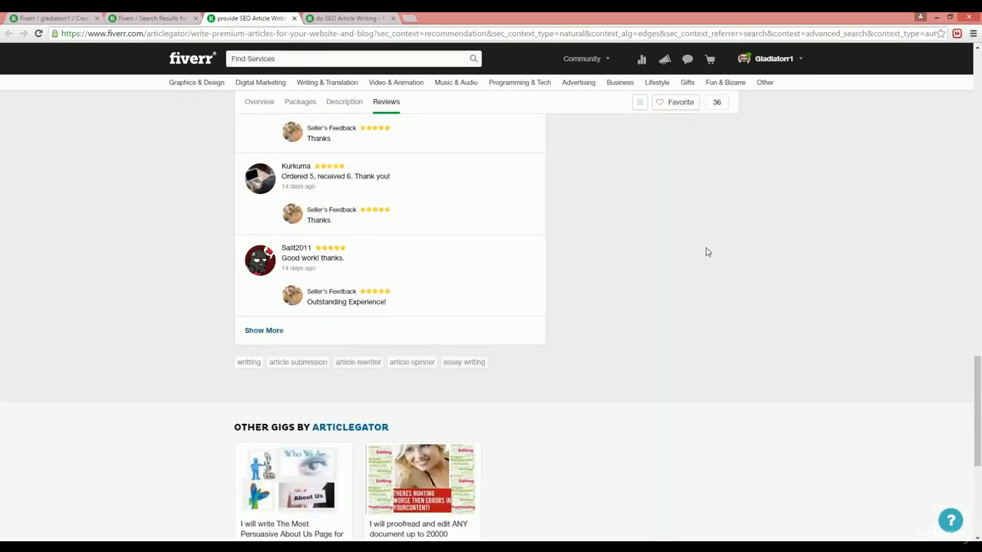
pyautogui.moveTo(445, 376)
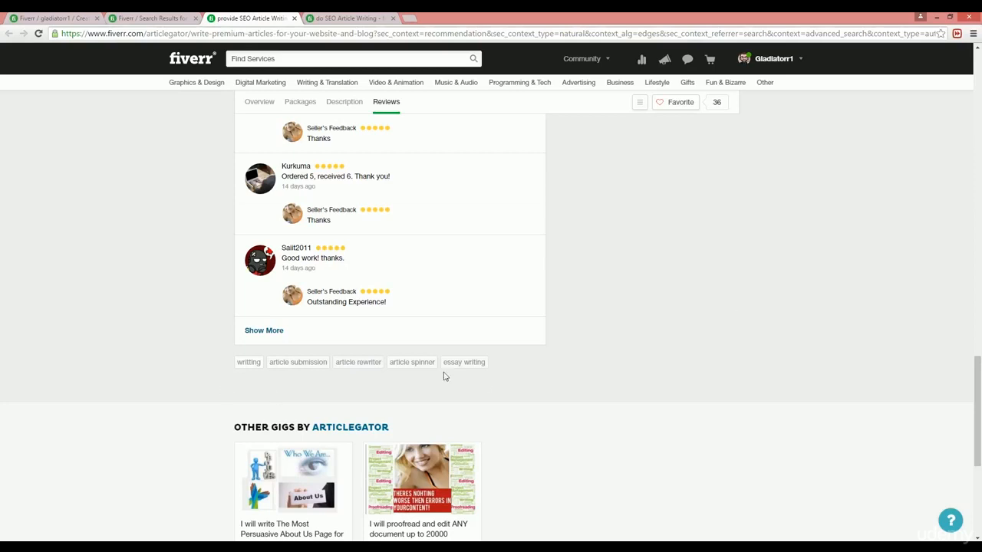
pyautogui.moveTo(237, 368)
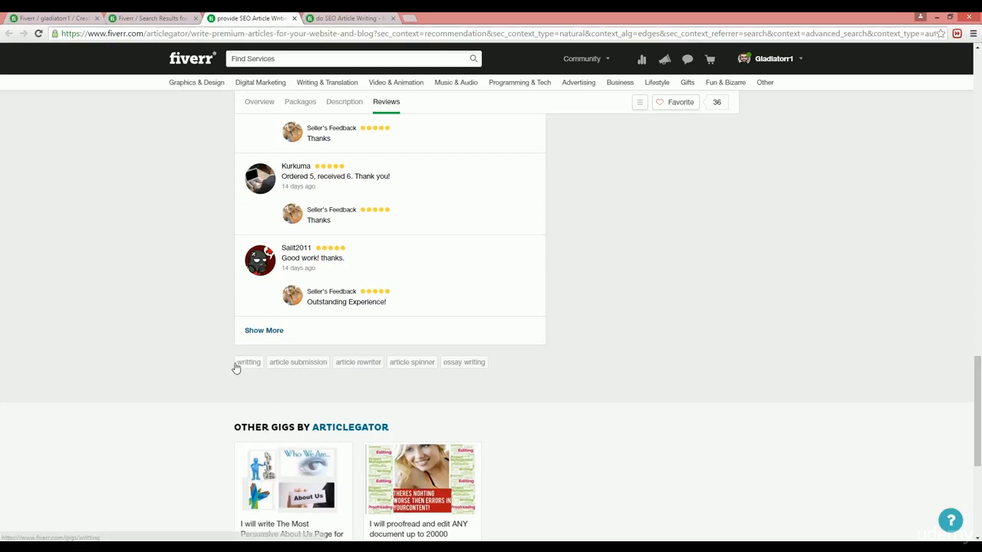
pyautogui.moveTo(528, 366)
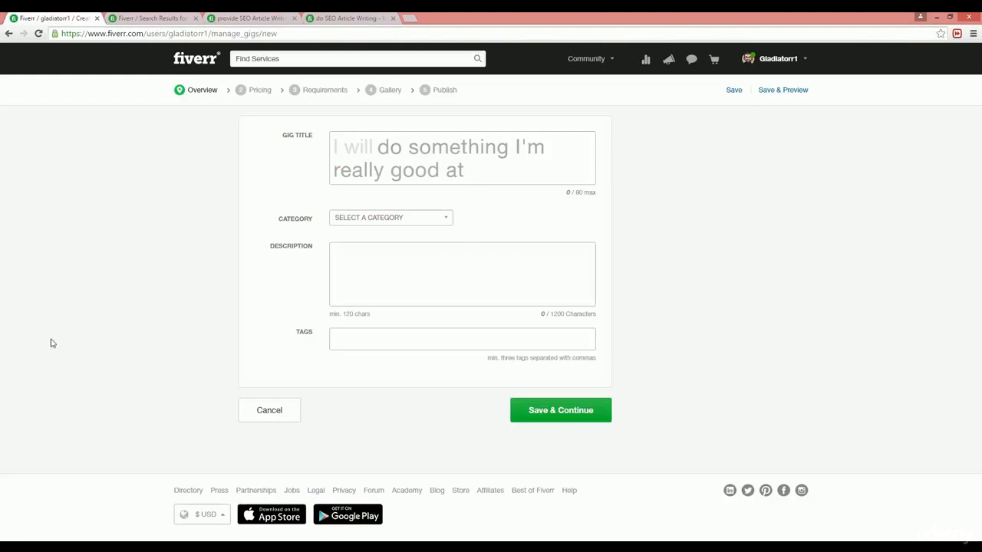
pyautogui.click(462, 157)
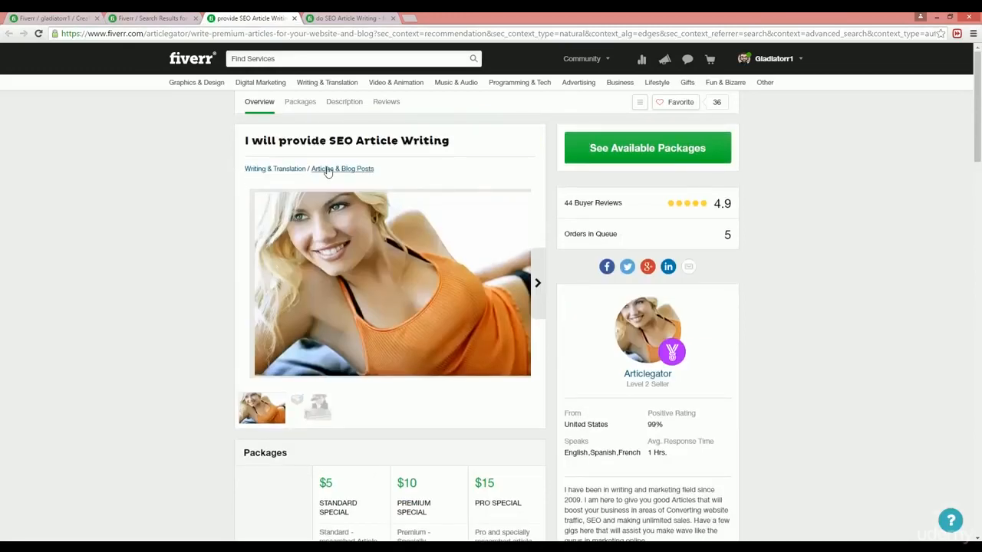
pyautogui.moveTo(299, 123)
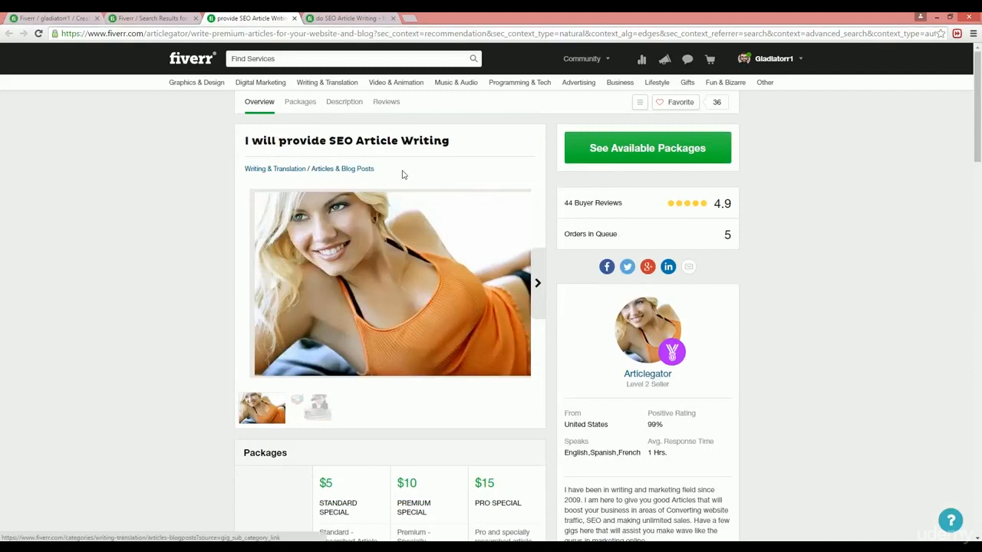
pyautogui.moveTo(367, 179)
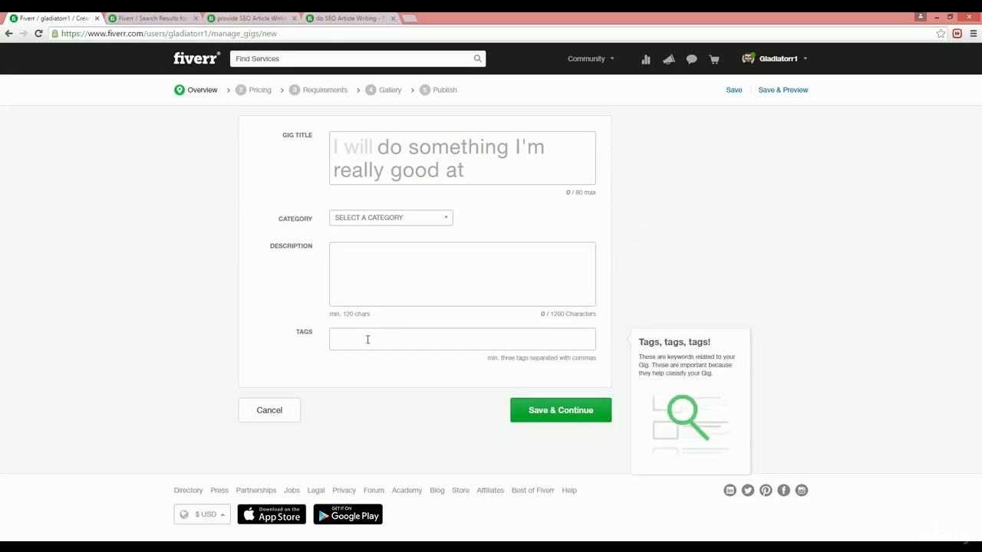
pyautogui.click(462, 339)
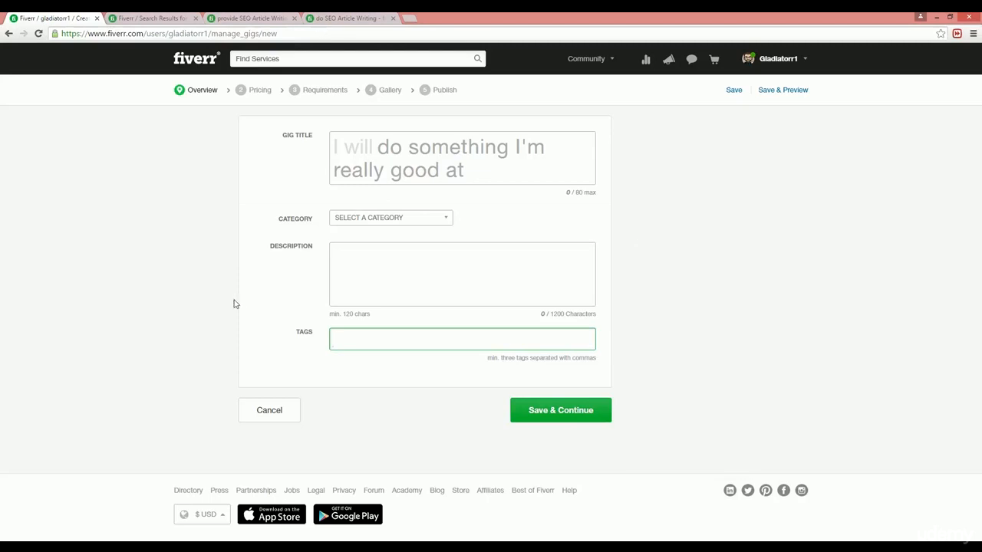
pyautogui.click(462, 339)
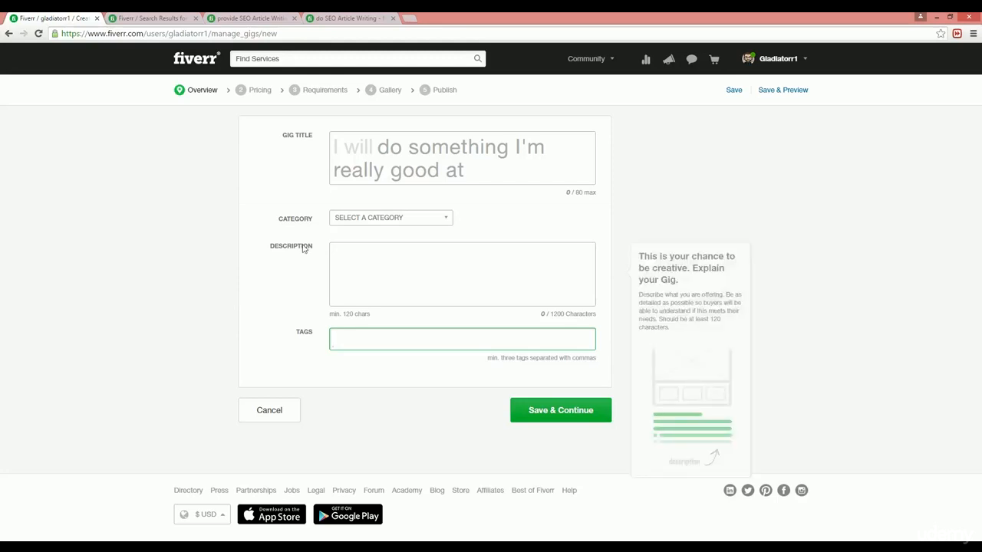
pyautogui.click(462, 339)
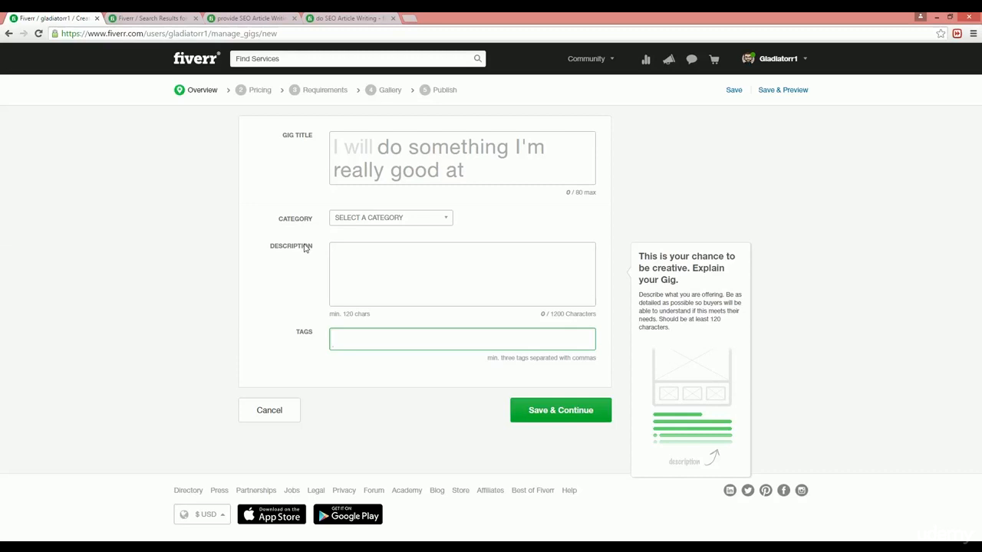
pyautogui.click(463, 339)
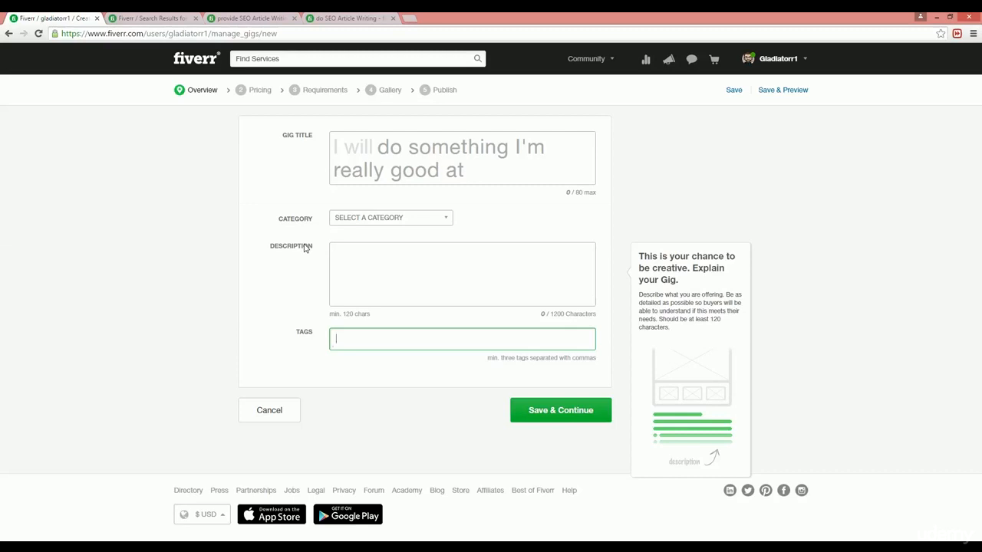